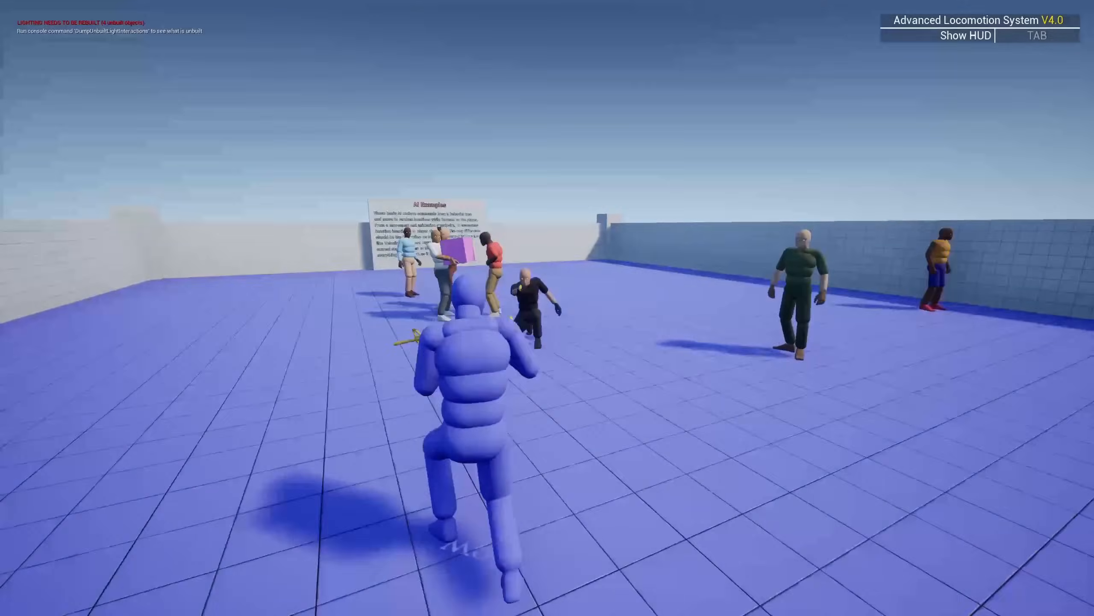
mouse_move(339, 365)
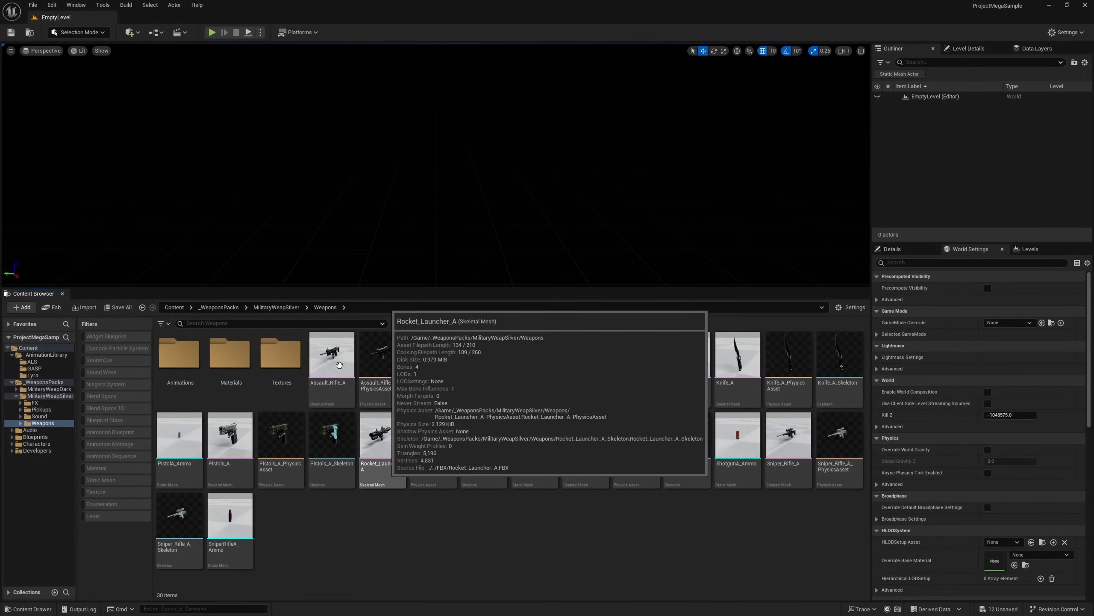
Open the Assault_Rifle_A and Shotgun_A meshes, then the weapons' Animations folder.
double_click(332, 353)
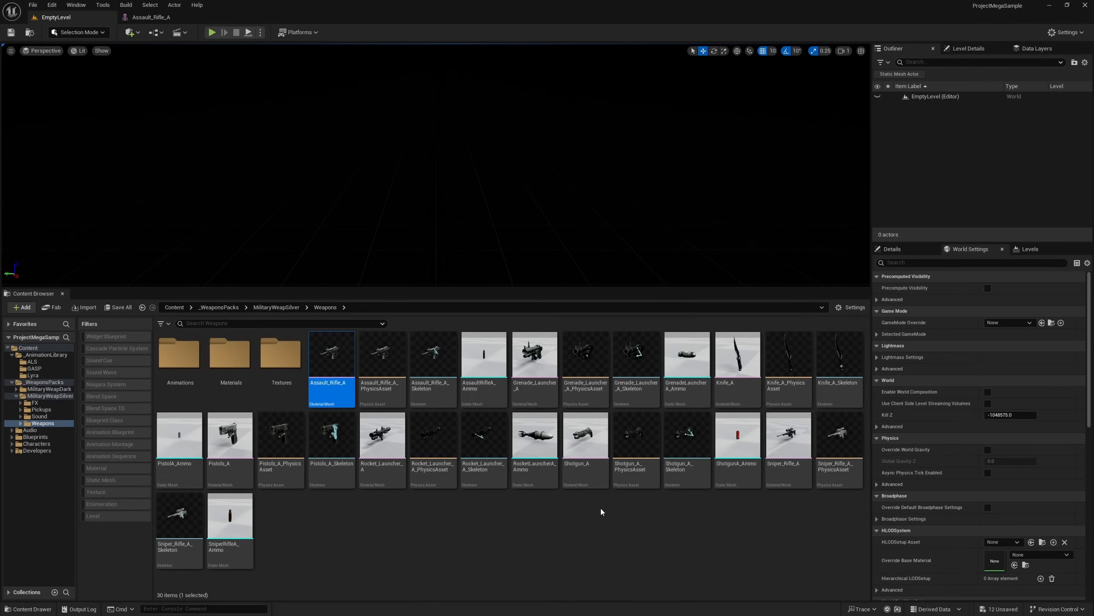
double_click(585, 435)
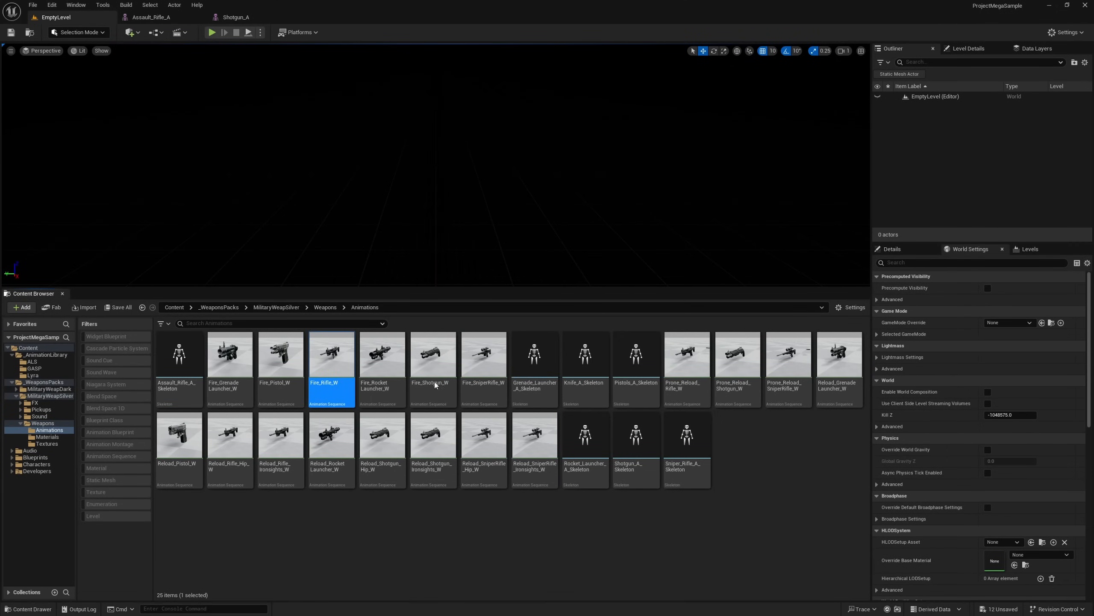
double_click(332, 353)
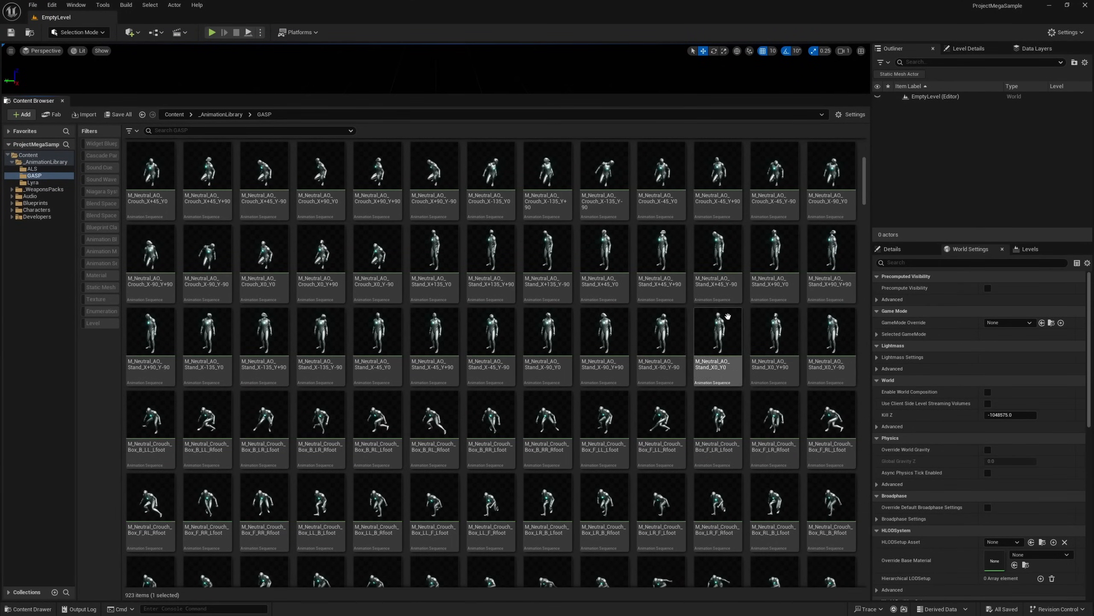
Scroll through the GASP and Lyra animation library folders in the enlarged Content Browser.
scroll(down, 3)
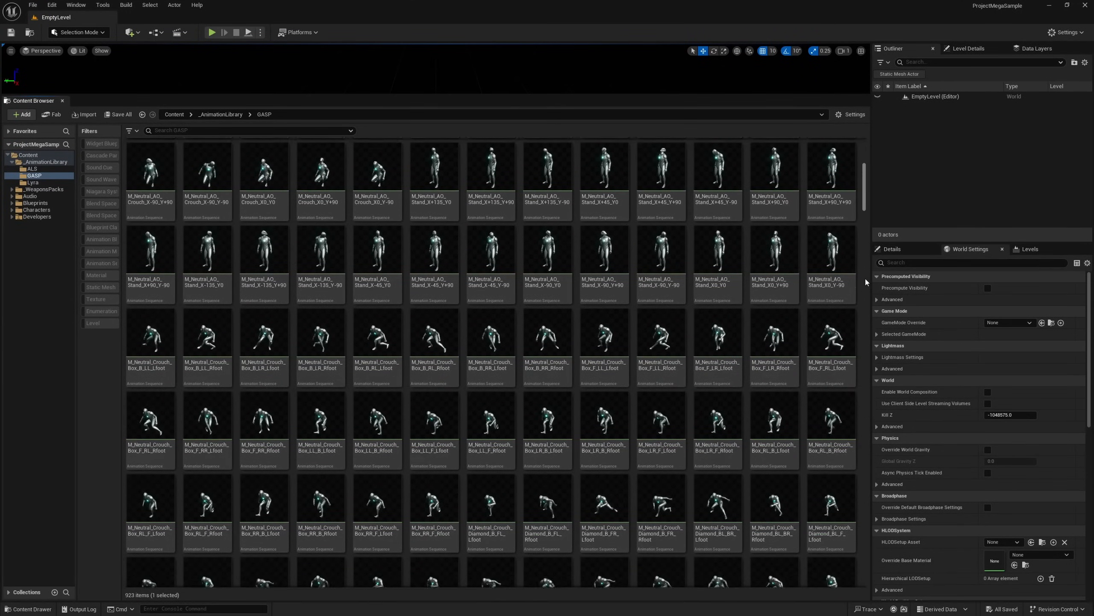
scroll(down, 3)
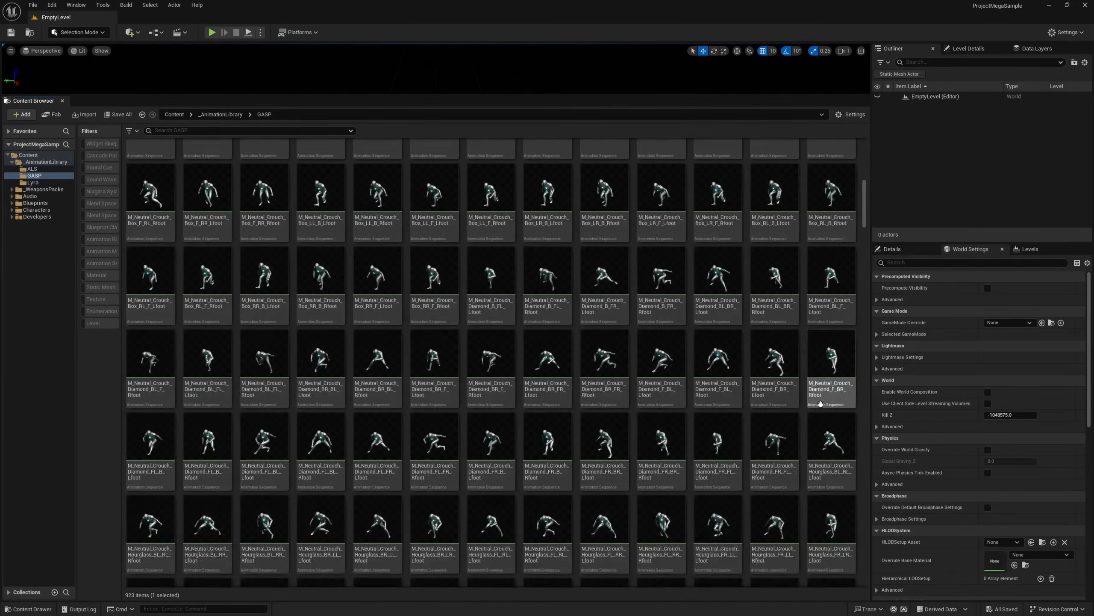
scroll(down, 3)
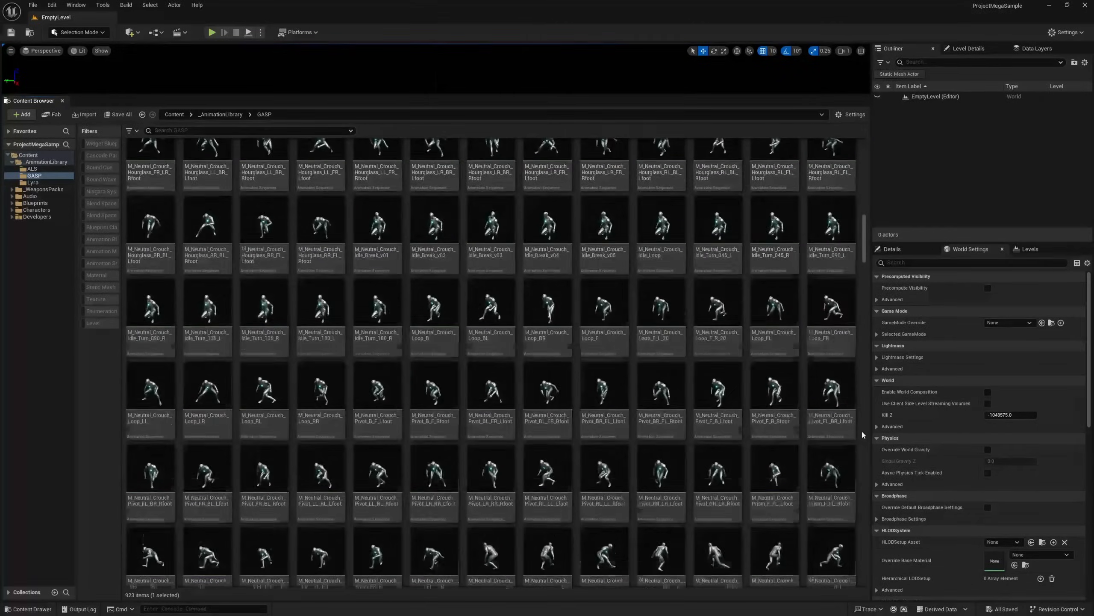
scroll(down, 3)
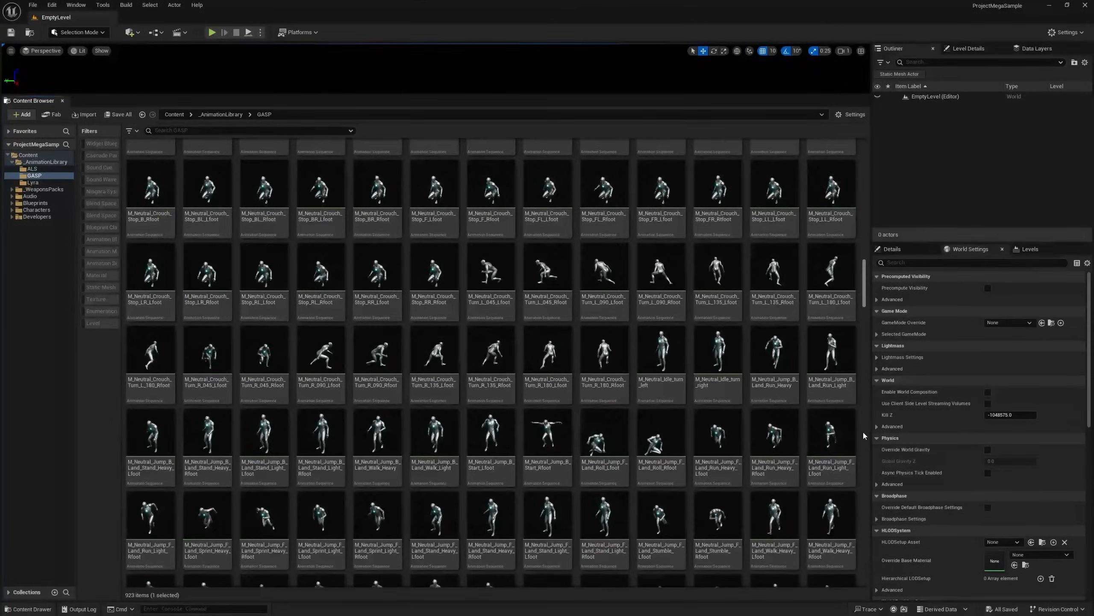
scroll(down, 3)
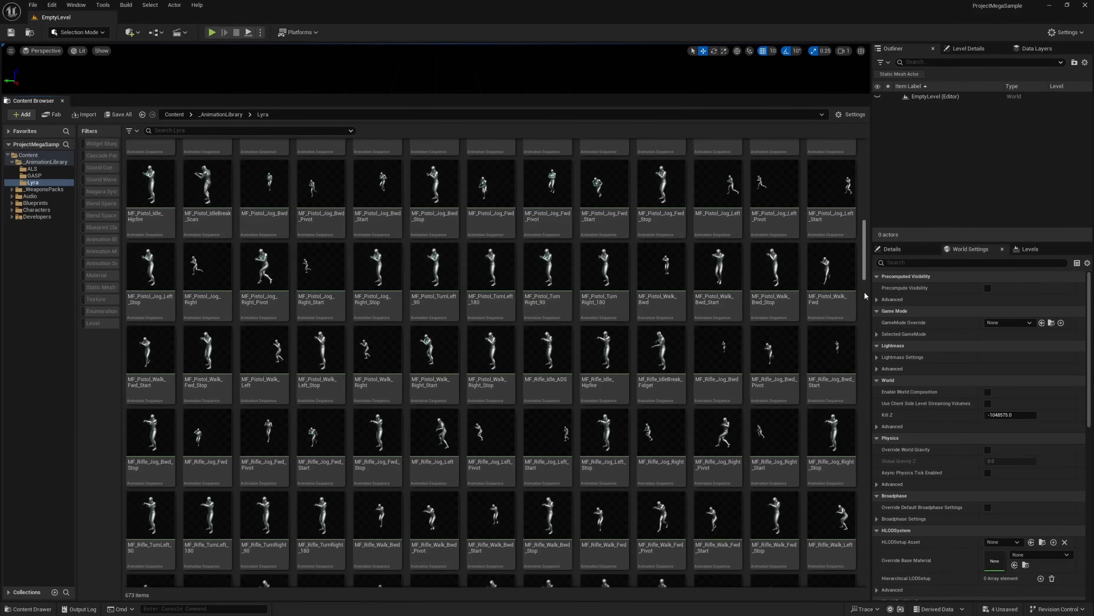
scroll(down, 3)
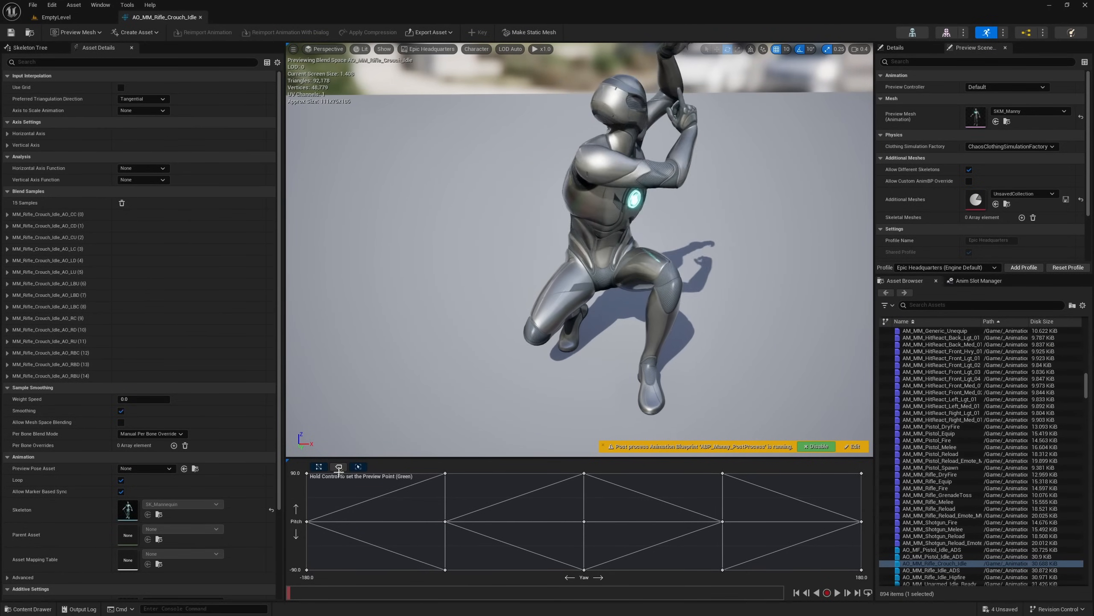
Open the AO_MM_Rifle_Crouch_Idle aim offset blend space from the Lyra folder.
double_click(934, 330)
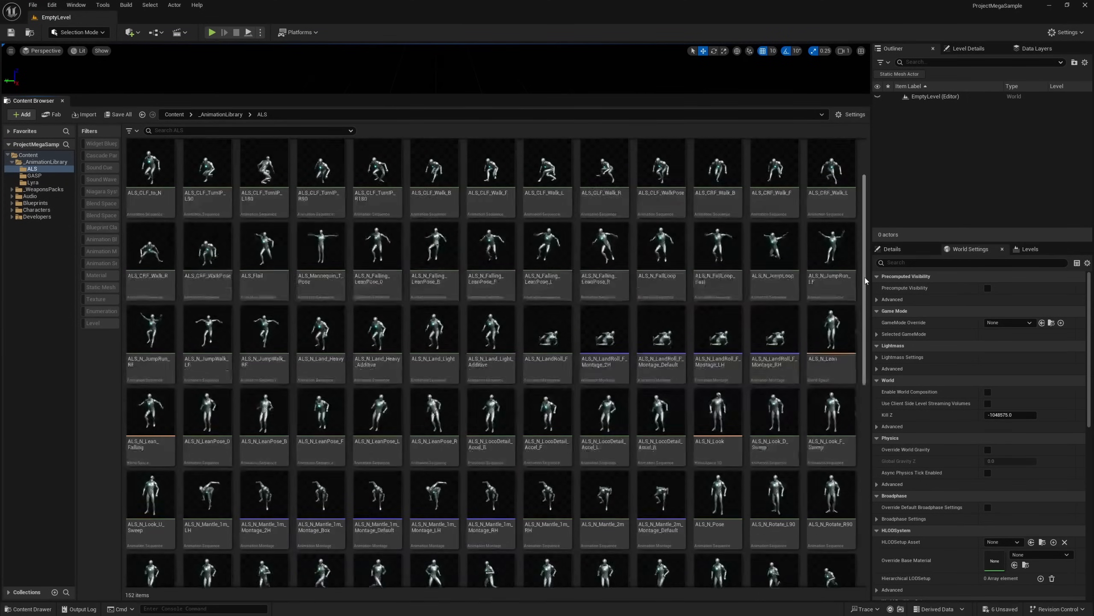
Open the ALS_Props_Pistol_1H_Aim_Sweep animation from the ALS folder in the Animation Editor.
scroll(down, 3)
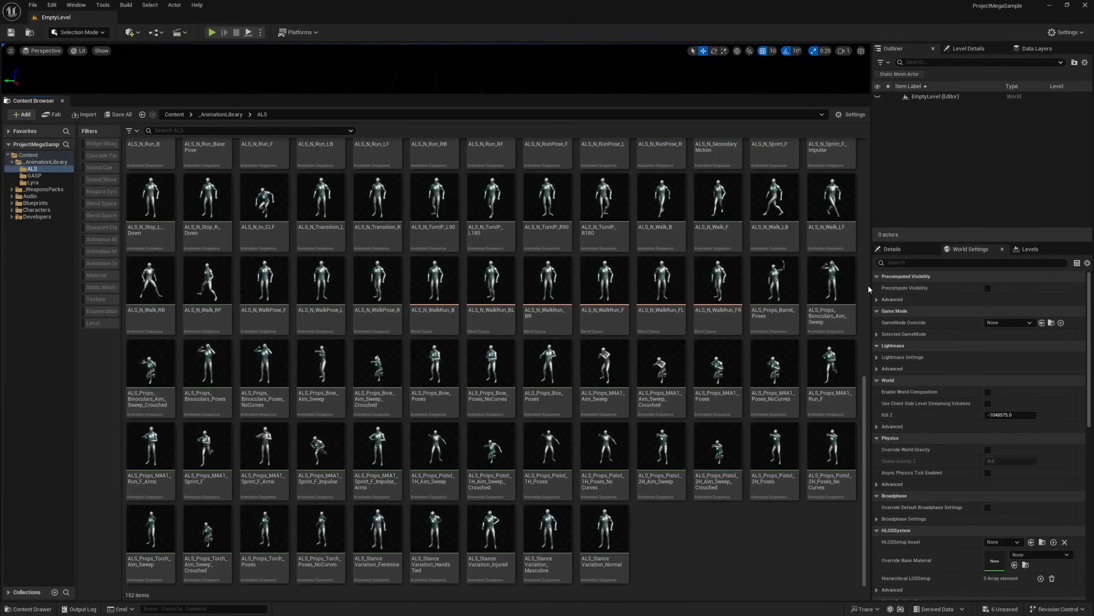
double_click(207, 446)
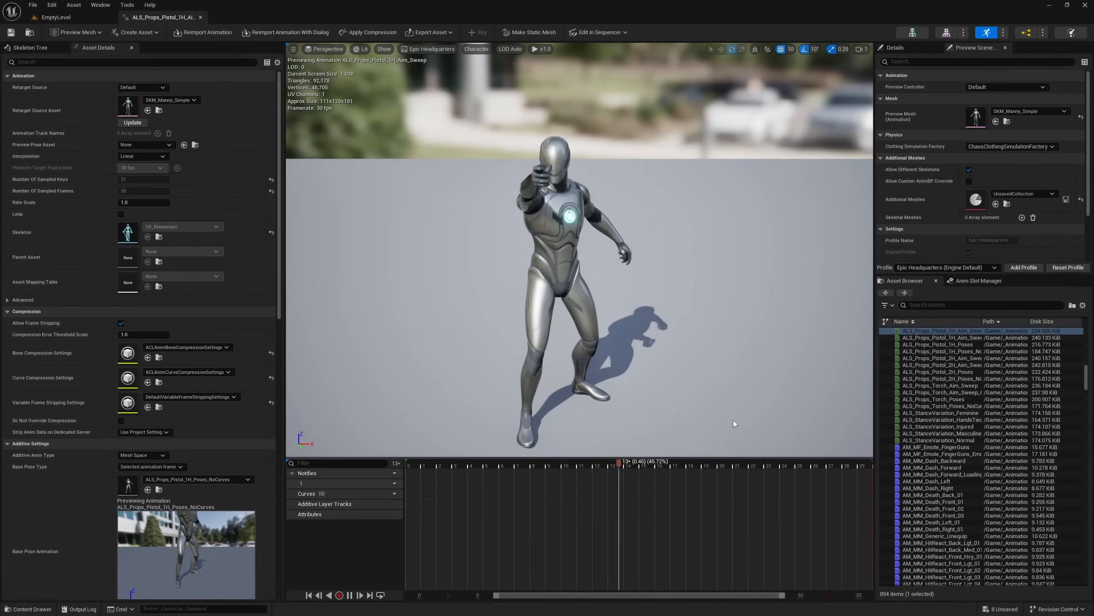
View the Assault_Rifle_A and Shotgun_A editor tabs, then return to the EmptyLevel editor.
click(162, 17)
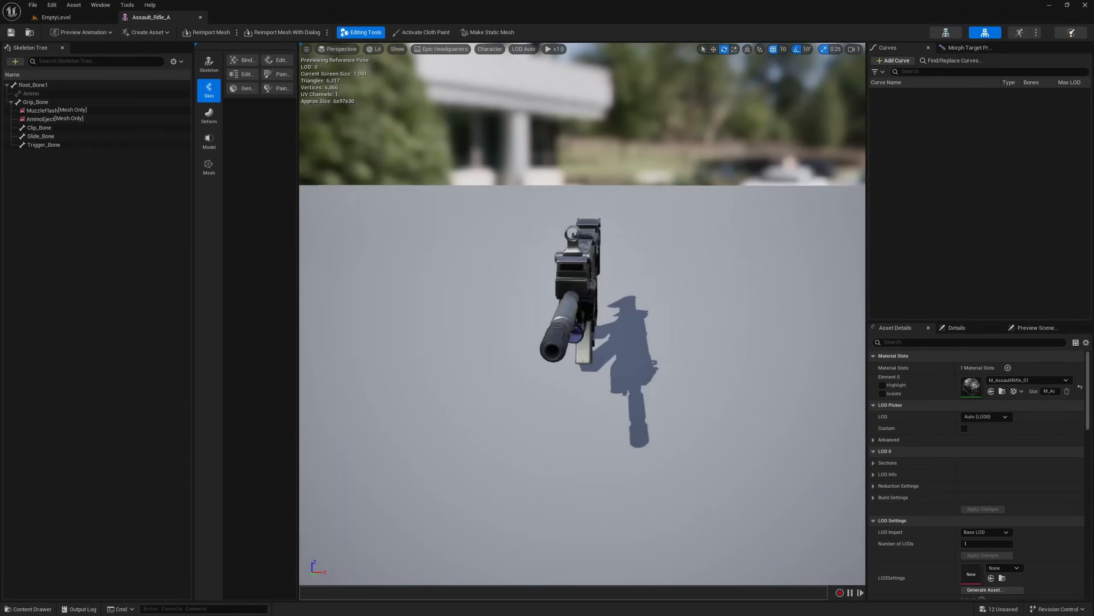
click(240, 17)
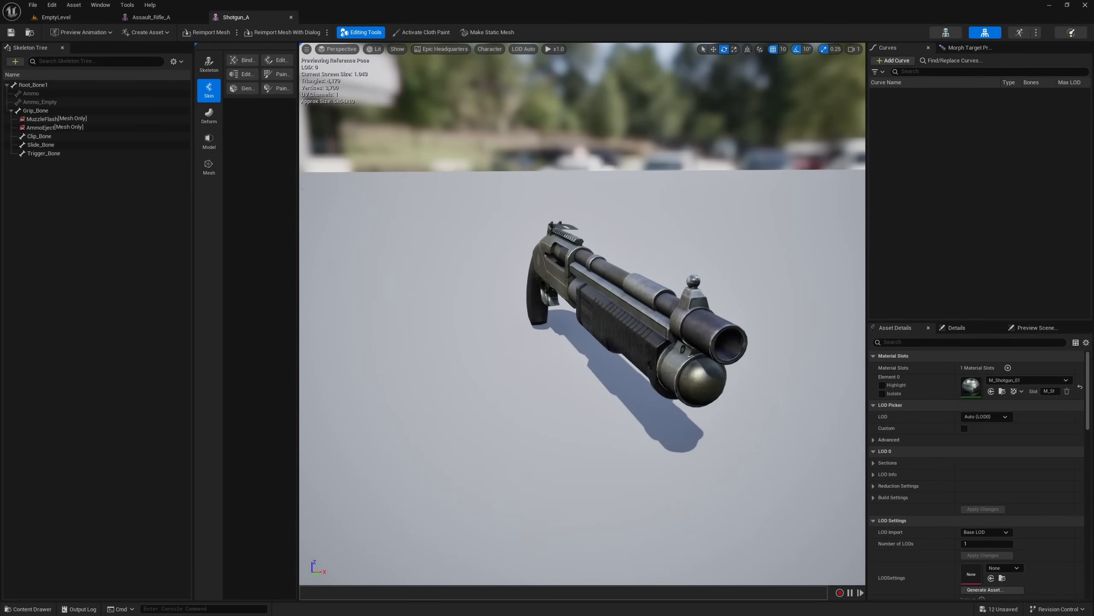
click(52, 17)
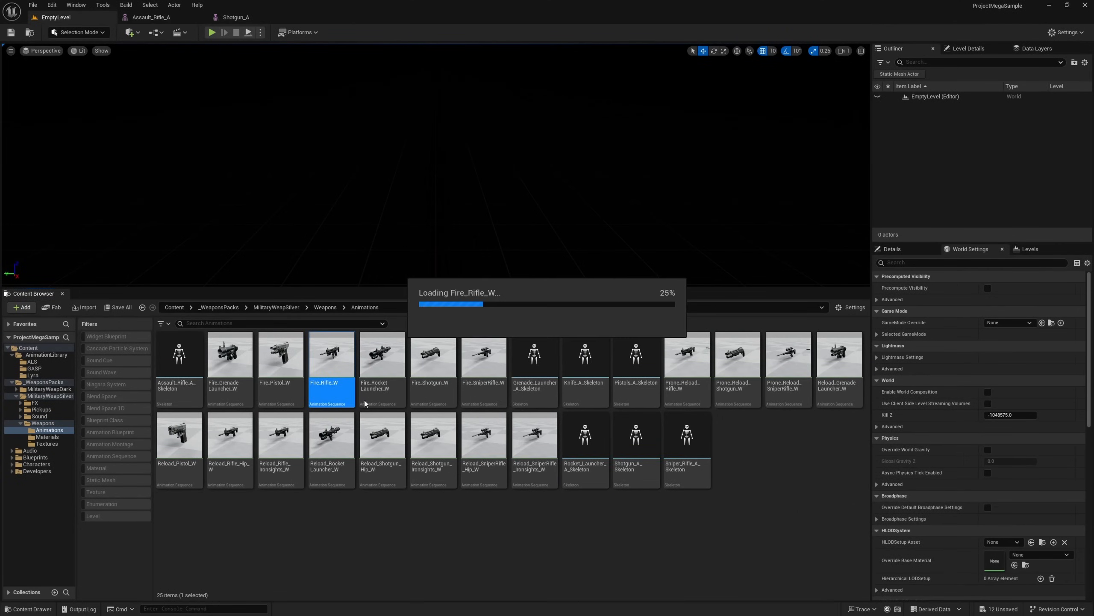
double_click(332, 354)
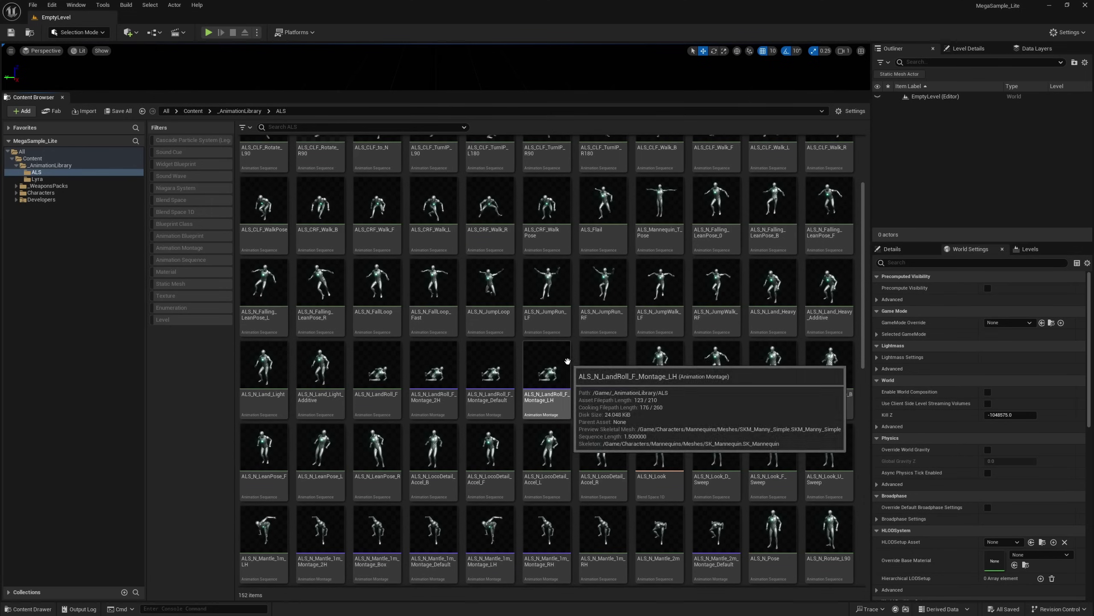
Scroll the ALS folder and switch to the Lyra animation library folder.
scroll(down, 3)
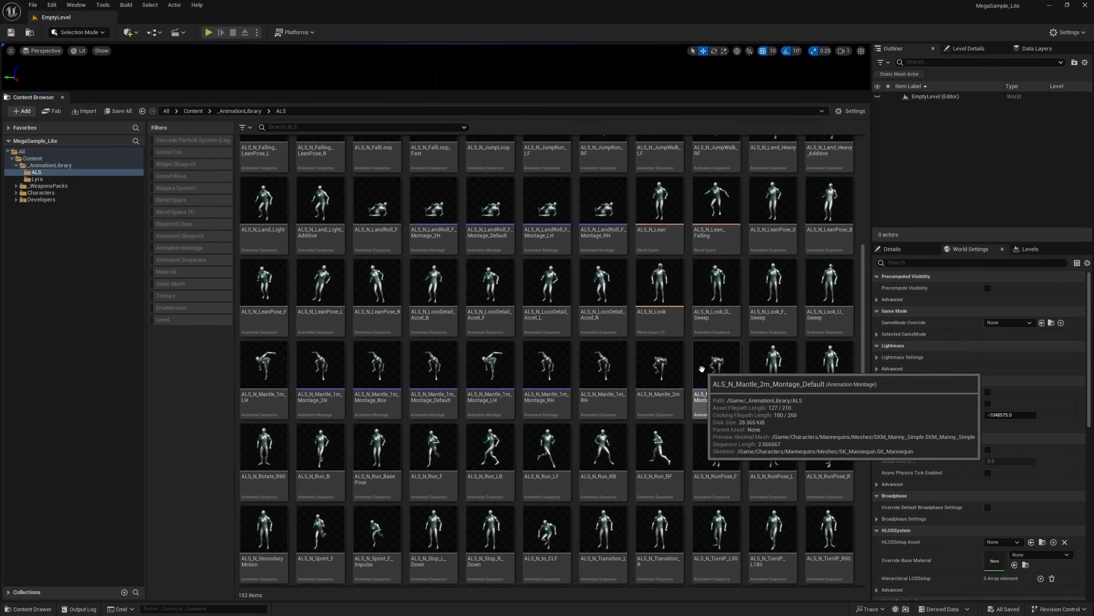
scroll(down, 3)
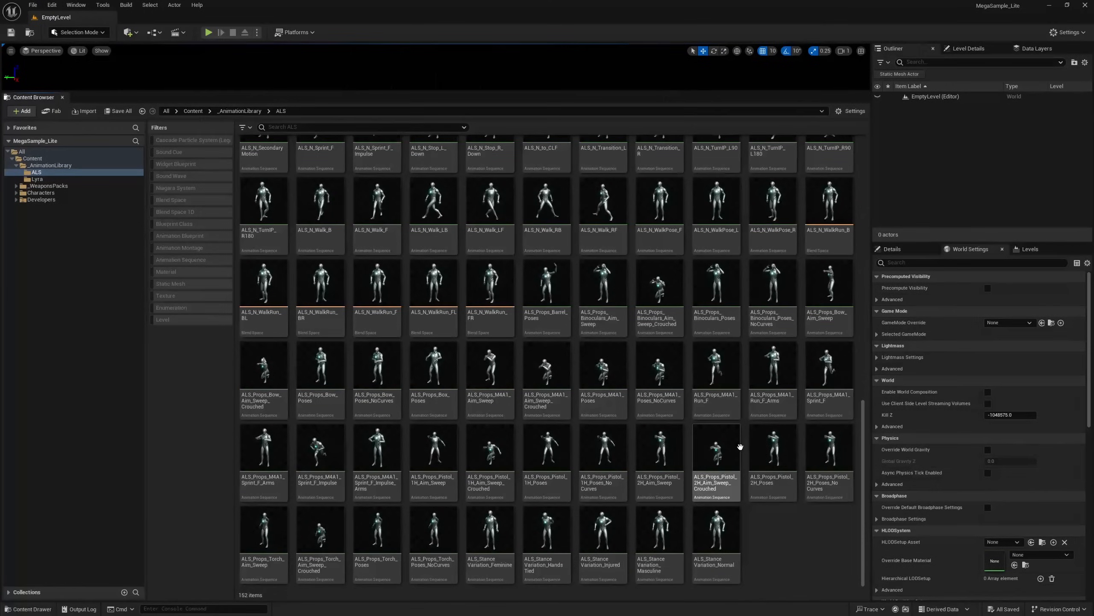
click(37, 178)
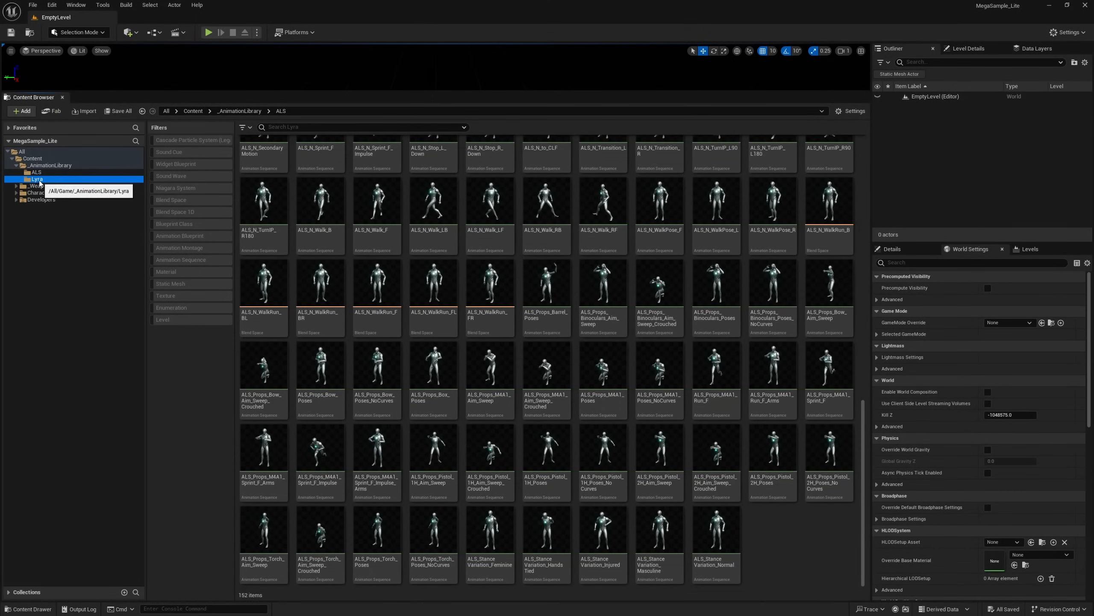
click(36, 179)
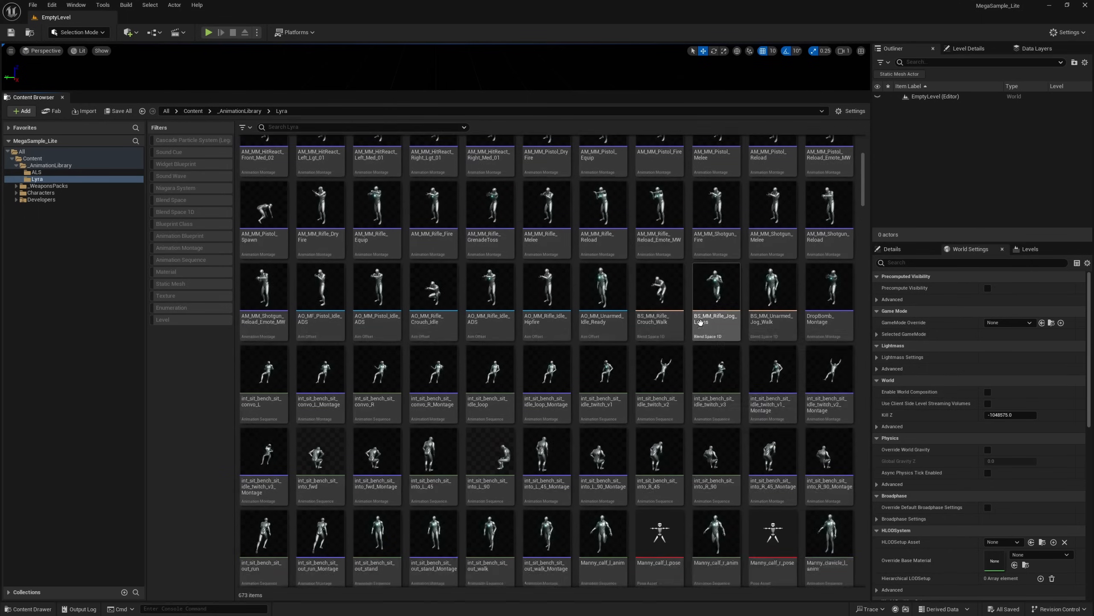
Browse down the Lyra folder and open an MM_Rifle_Crouch_Walk animation.
scroll(down, 3)
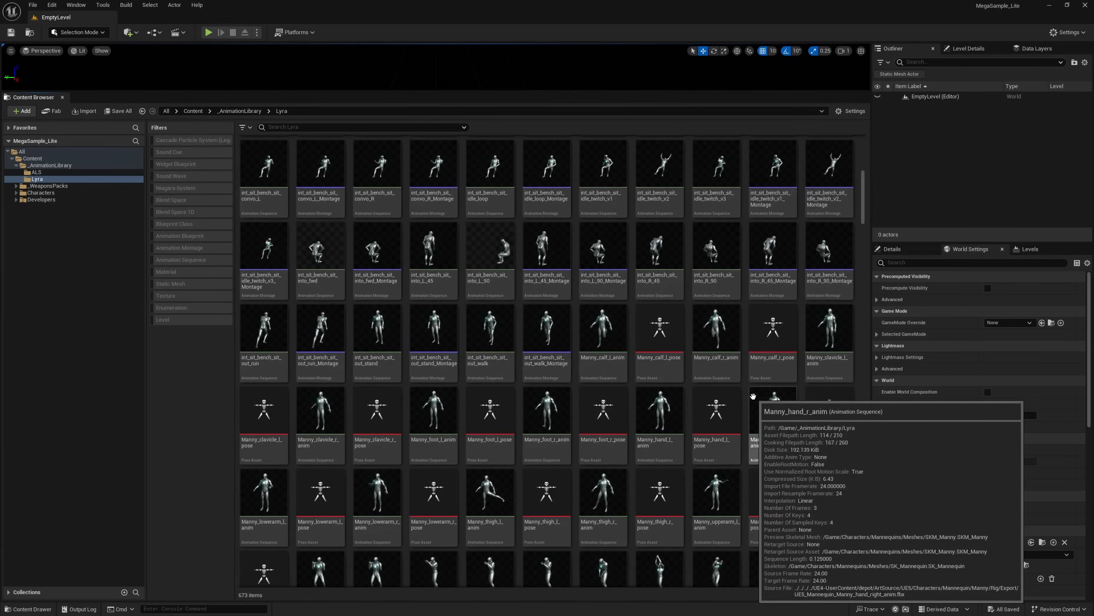
scroll(down, 3)
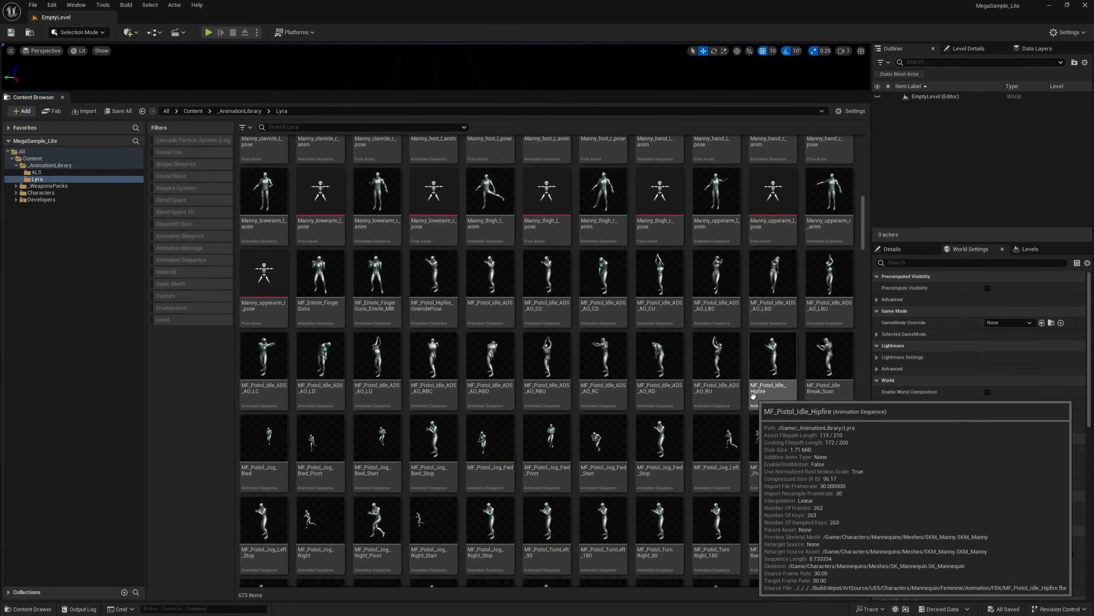
scroll(down, 3)
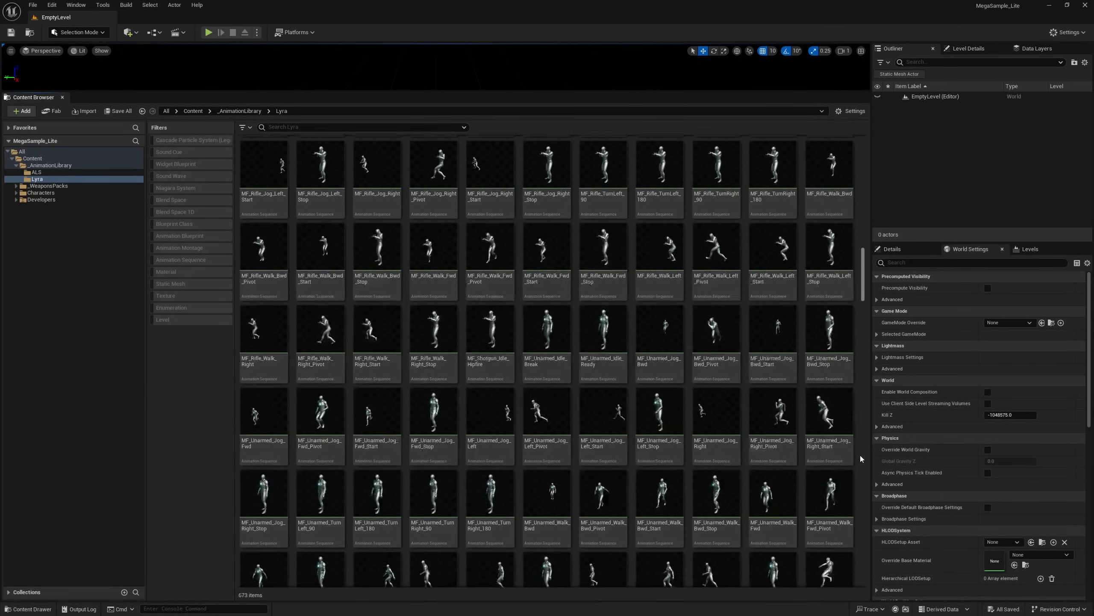
scroll(down, 3)
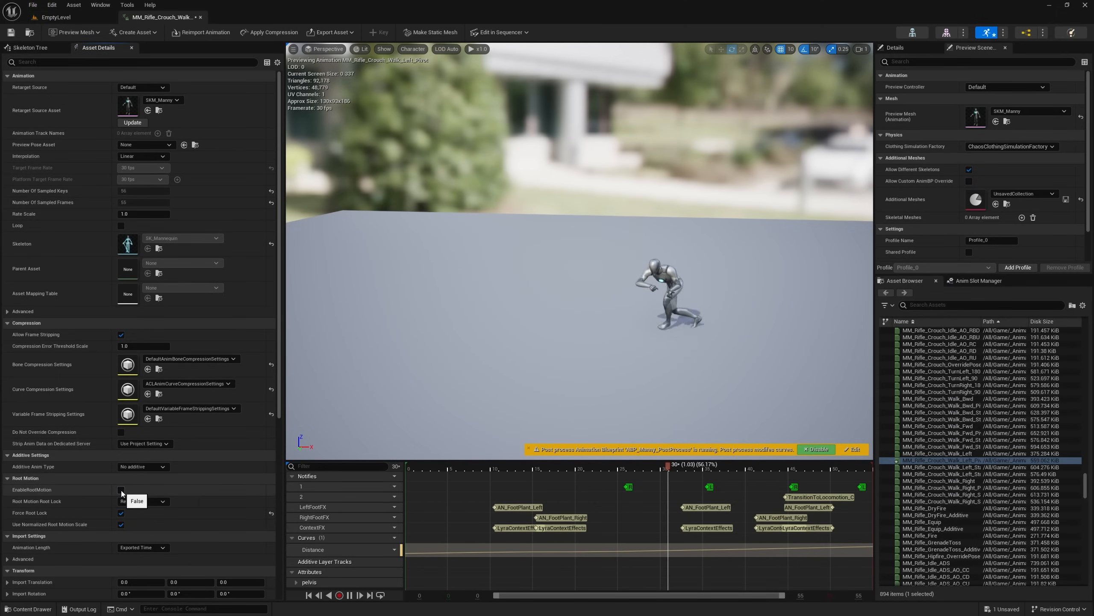
double_click(931, 460)
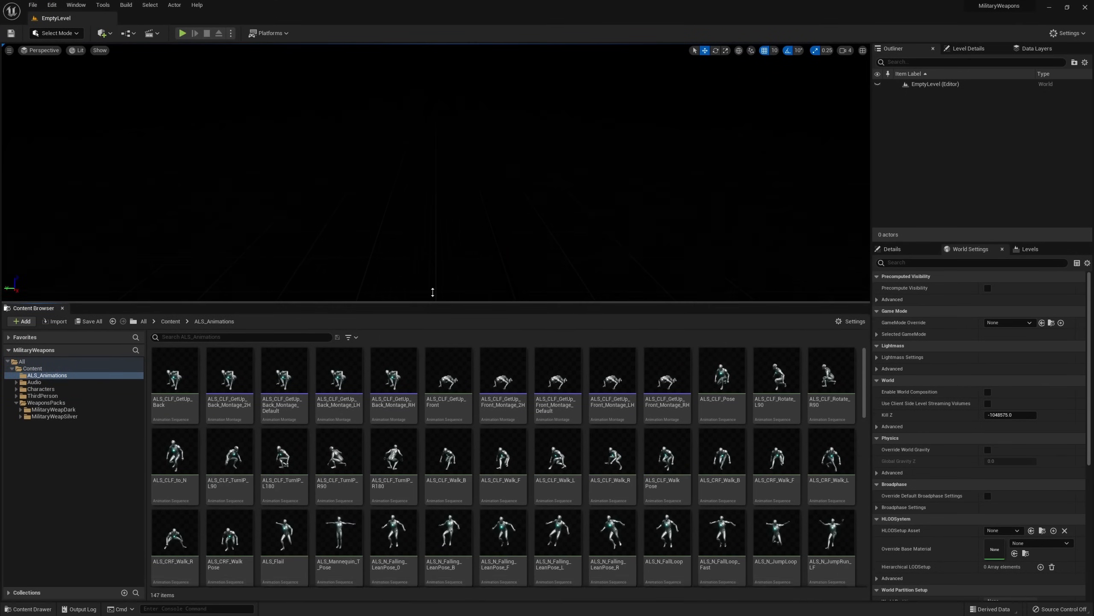
Return to the EmptyLevel view and preview an ALS get-up animation montage.
scroll(down, 3)
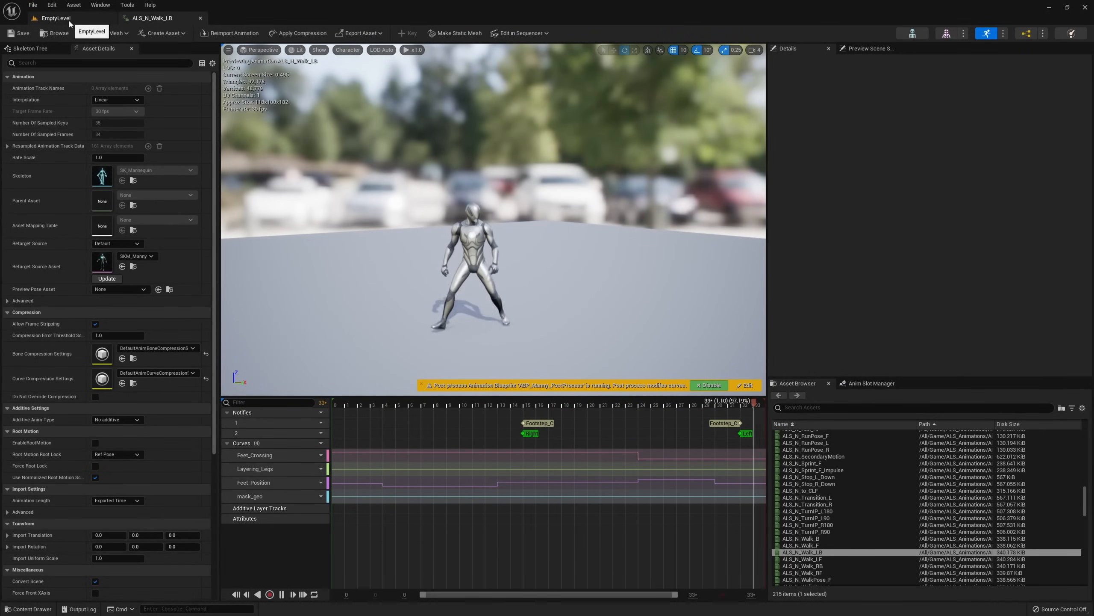
click(51, 18)
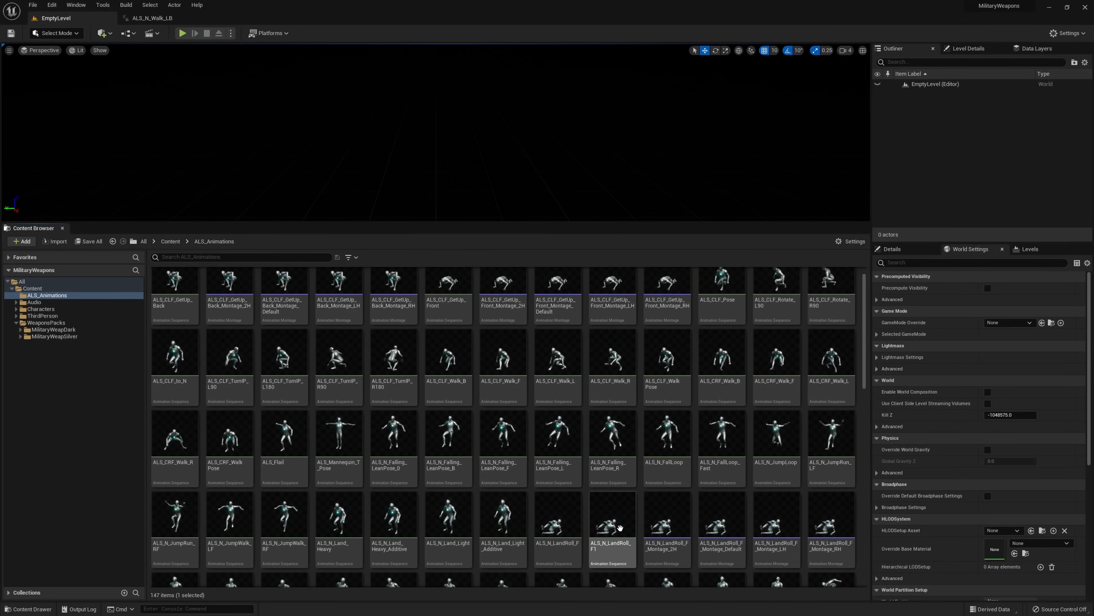
double_click(612, 515)
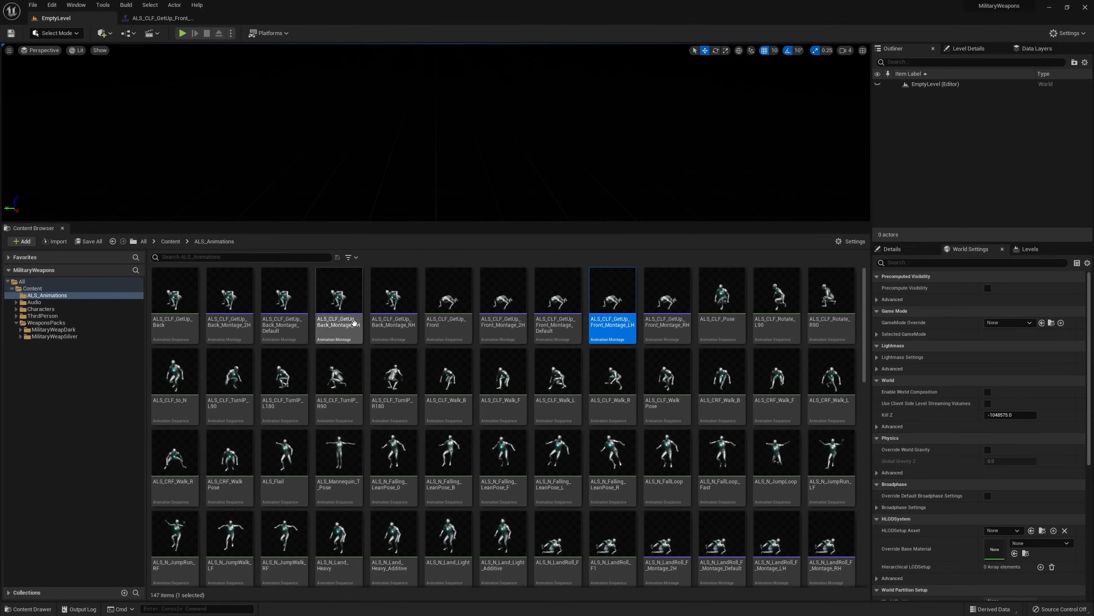
mouse_move(836, 320)
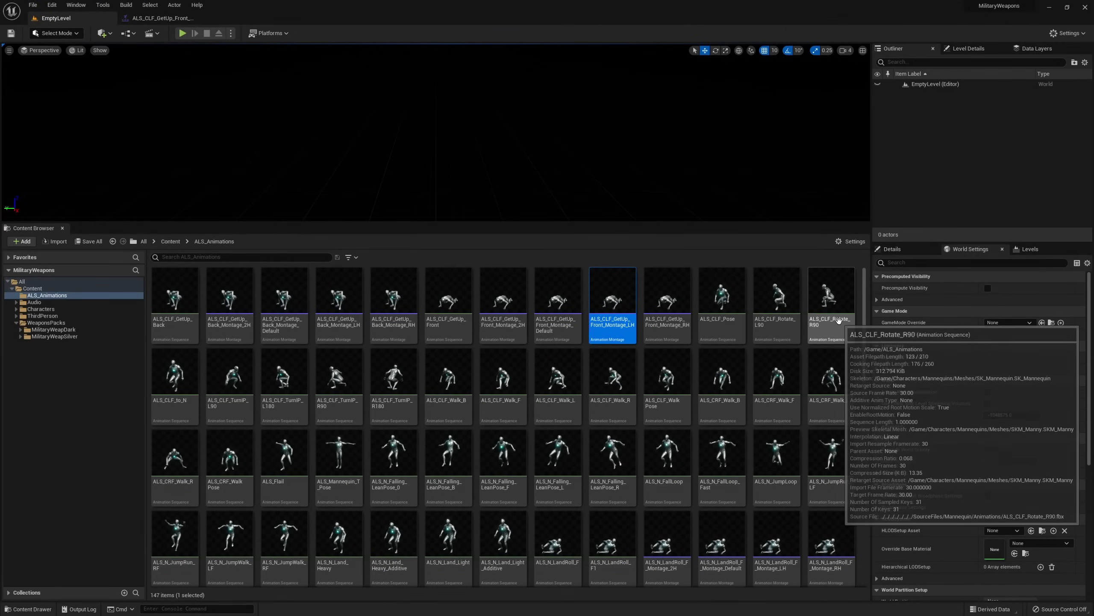
Preview the ALS_CRF_Walk_L crouch walk animation, then return to the EmptyLevel view.
click(831, 371)
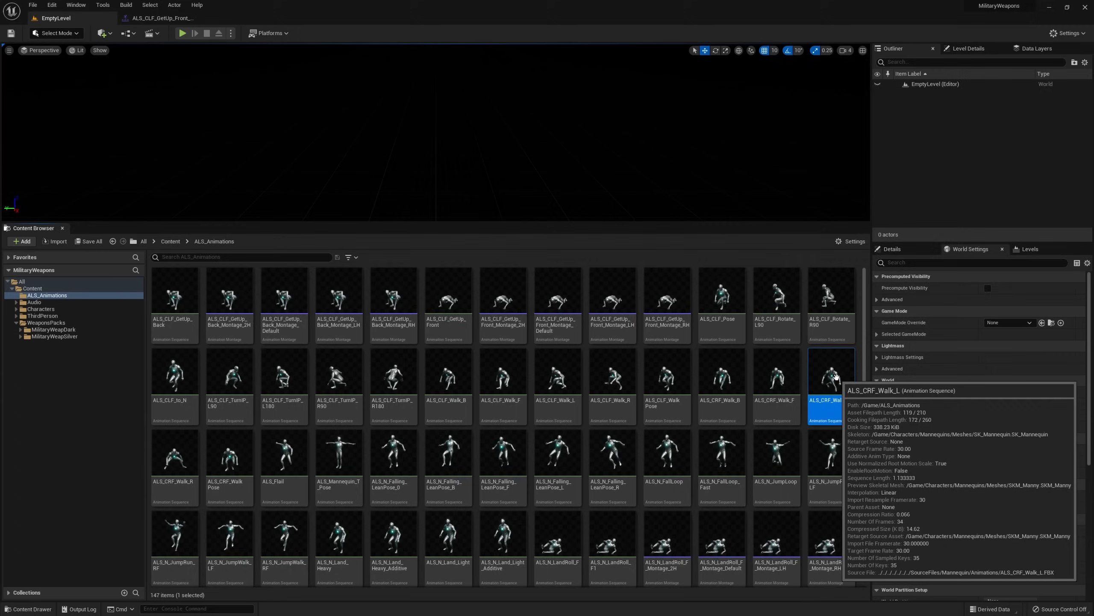
double_click(831, 371)
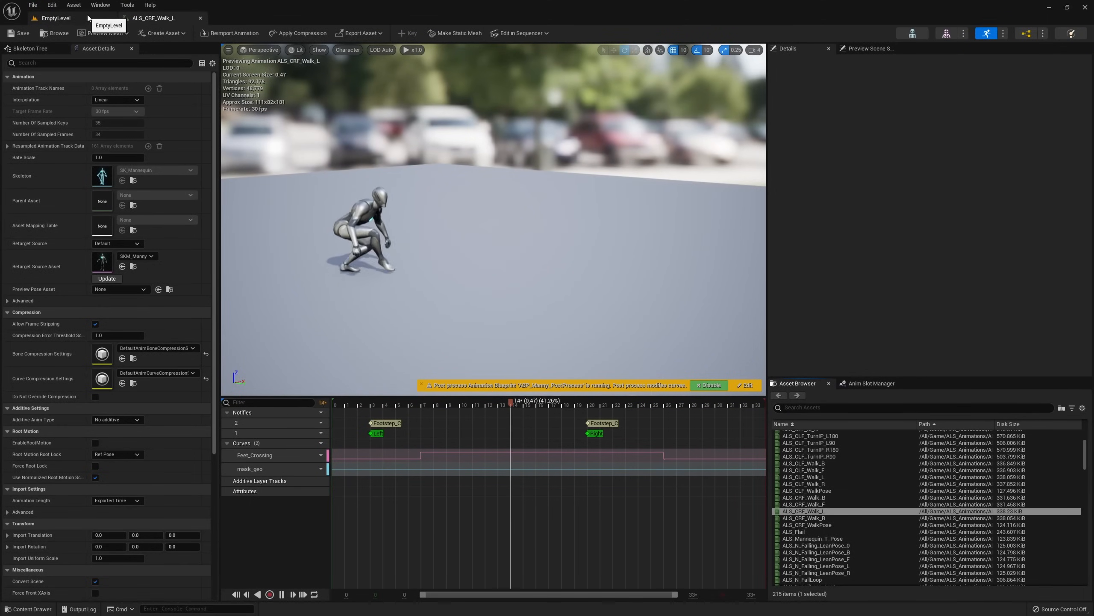
click(55, 19)
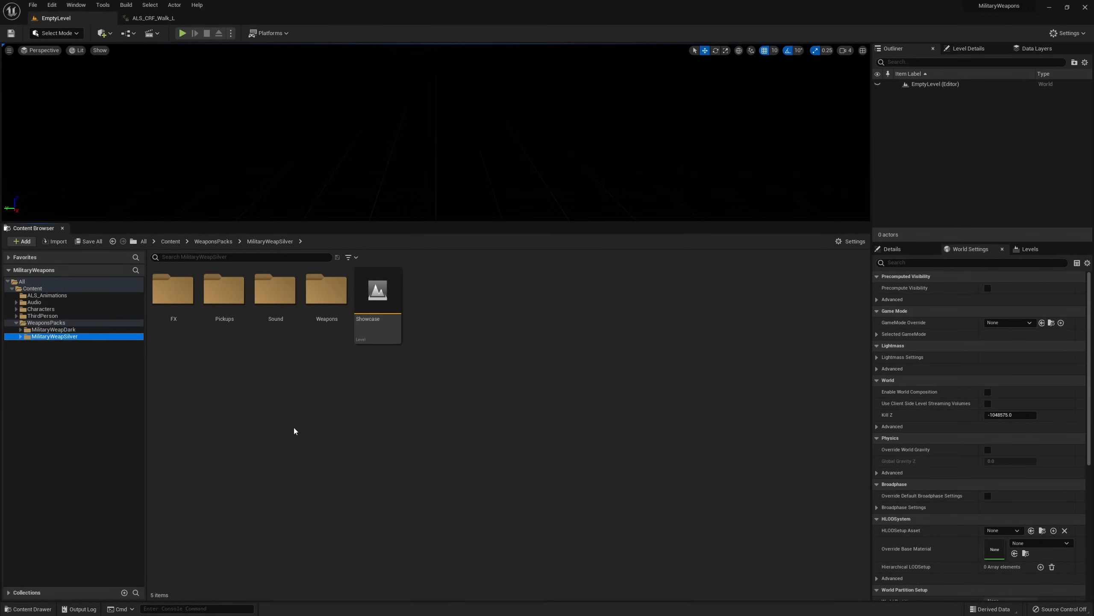
Open an item from the MilitaryWeapSilver pack, loading the mannequin demo level.
double_click(378, 290)
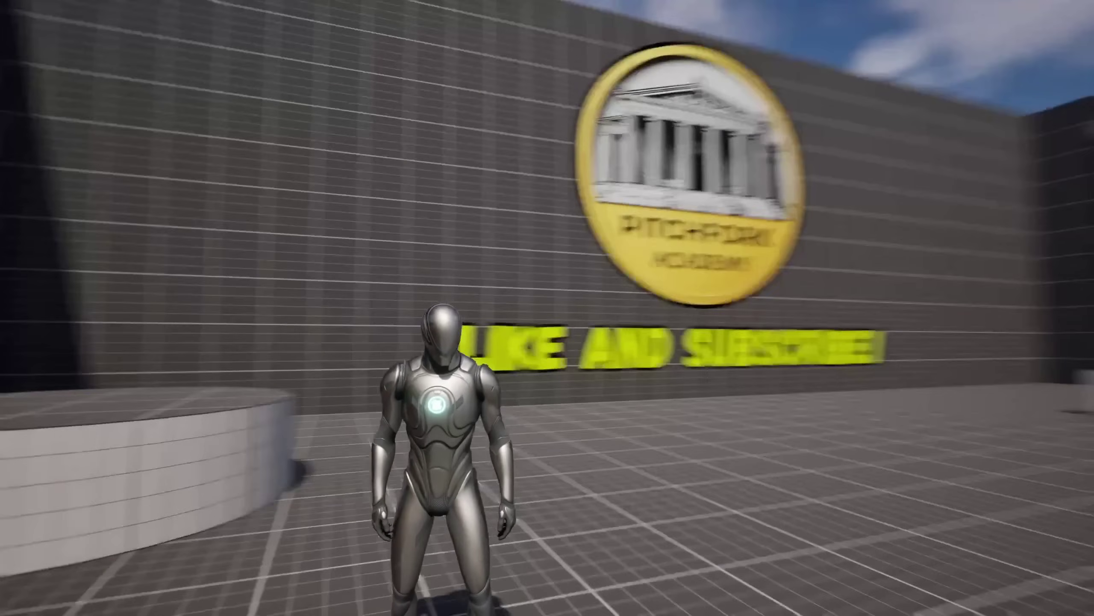